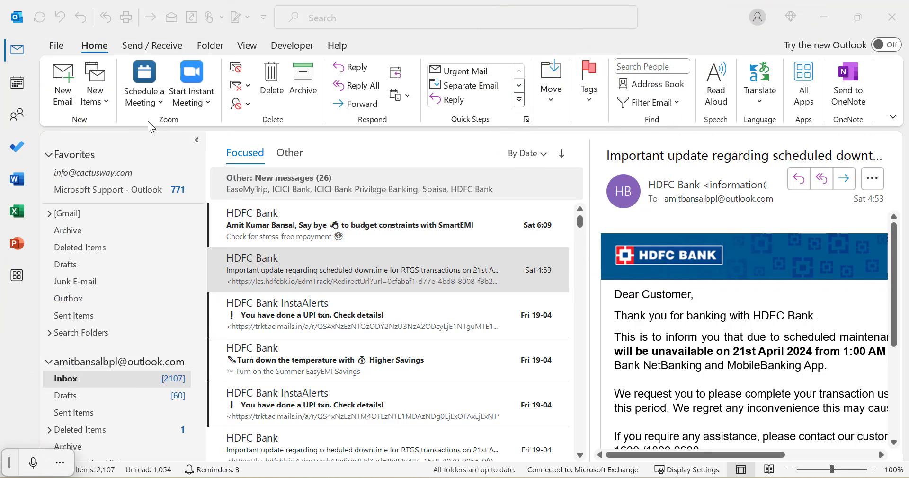
Step: Start a new blank email message from the Home ribbon in classic Outlook
left_click(360, 270)
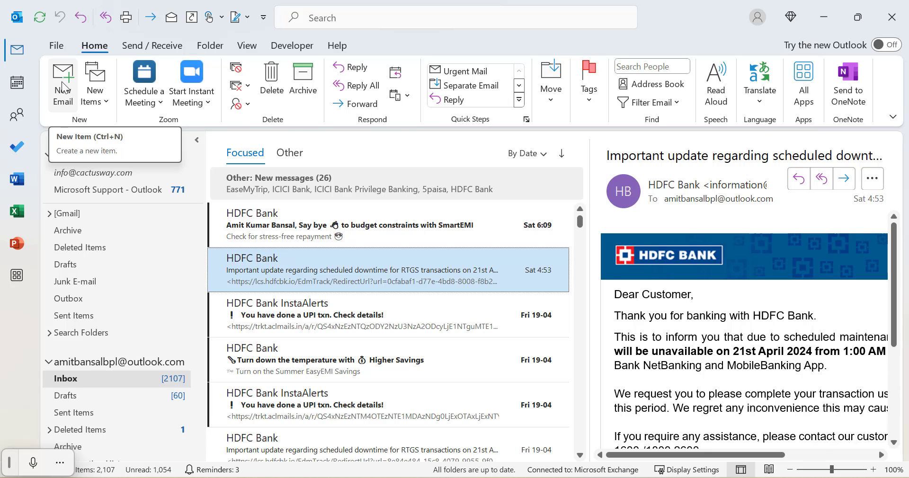
left_click(63, 82)
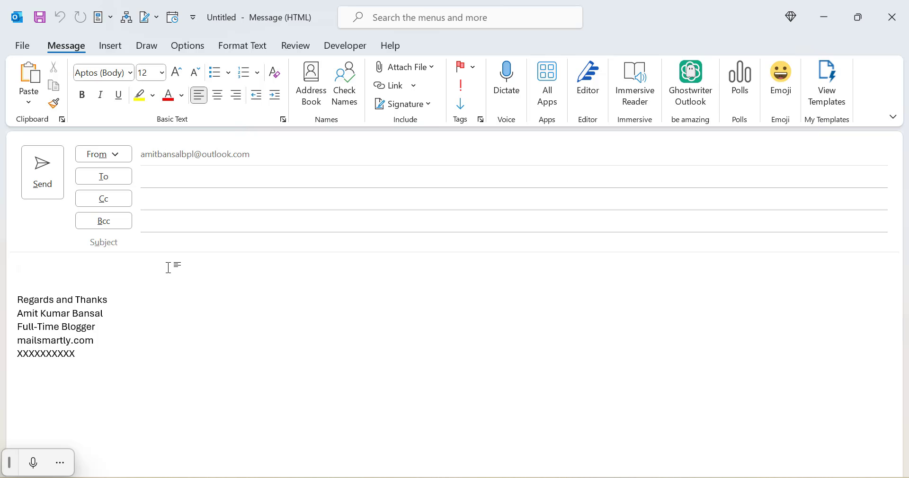
Step: With the cursor in the message body, show the Pictures insertion choices
left_click(17, 270)
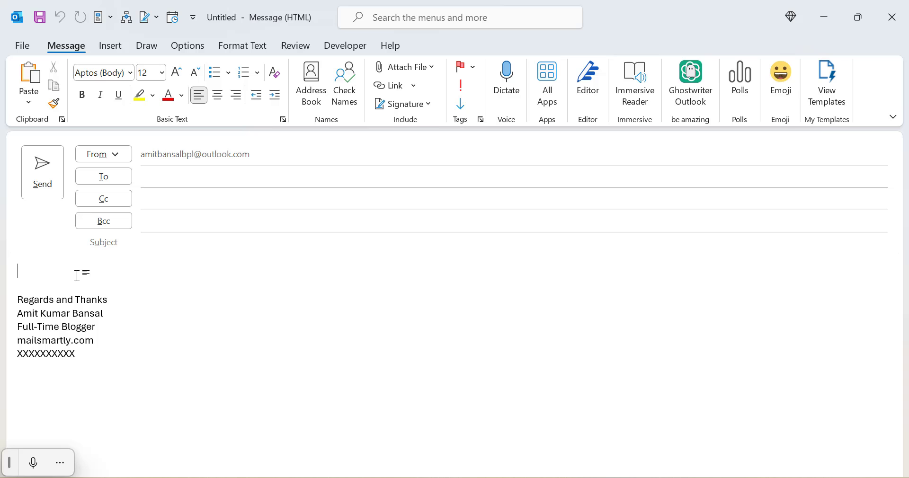
mouse_move(69, 241)
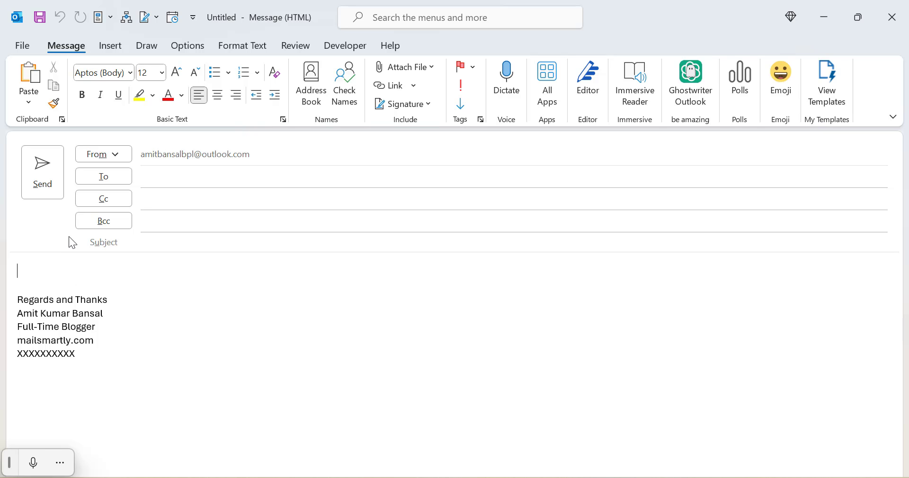
left_click(110, 45)
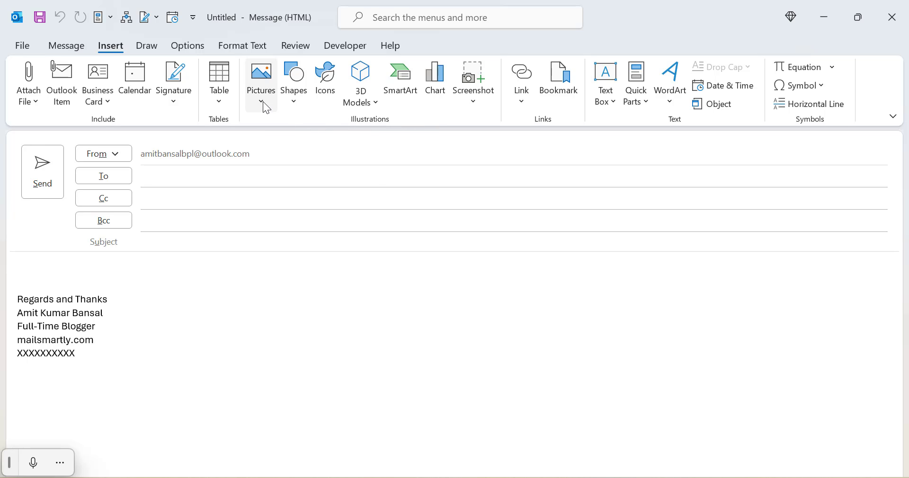
left_click(262, 79)
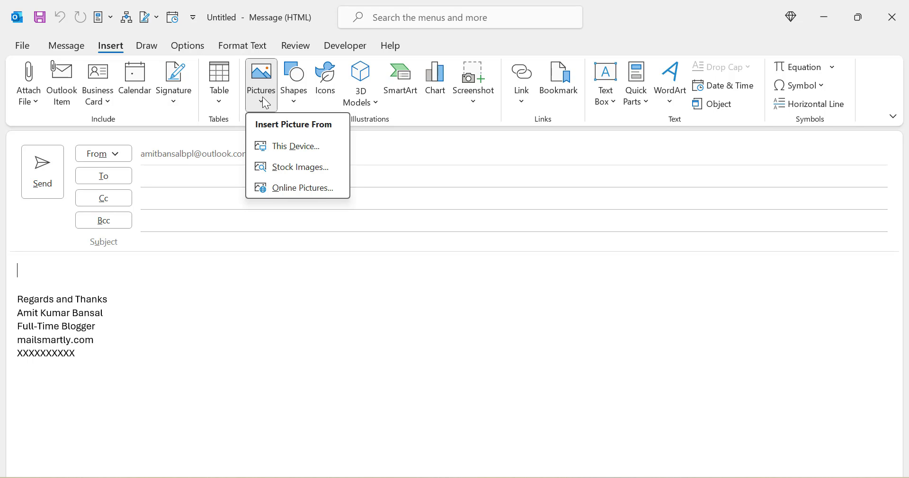
mouse_move(296, 146)
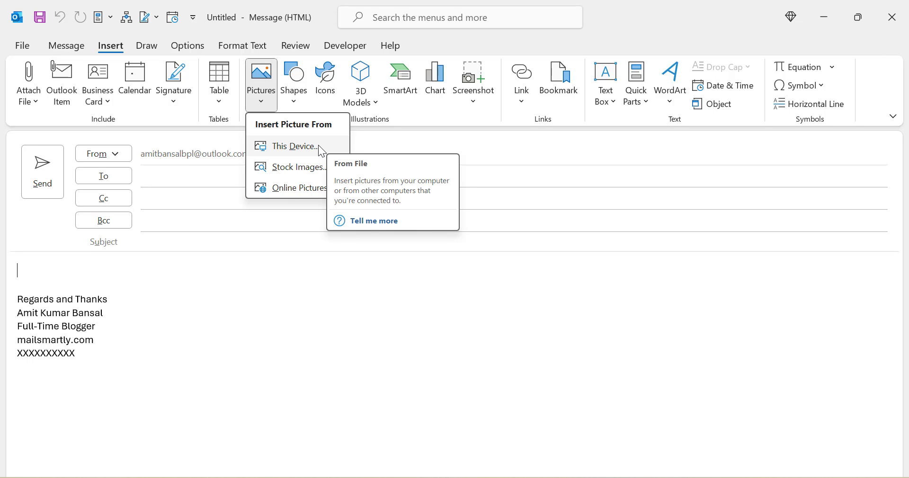
mouse_move(297, 195)
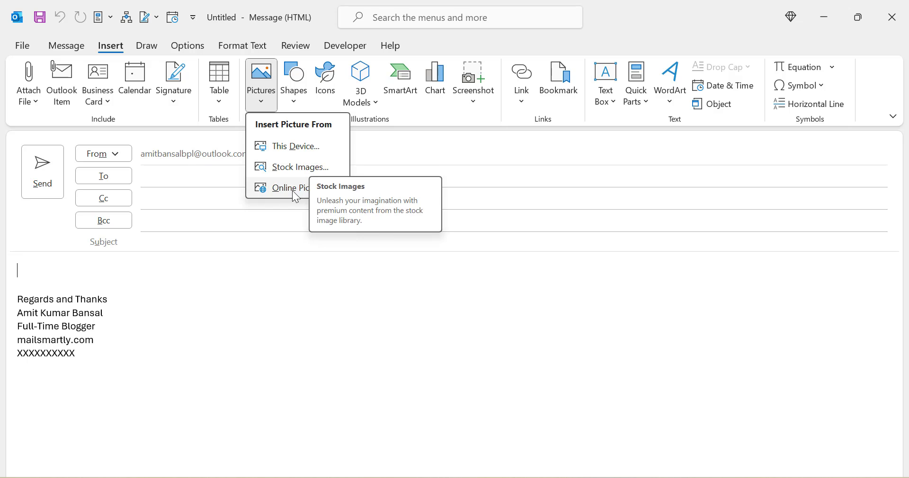
mouse_move(304, 167)
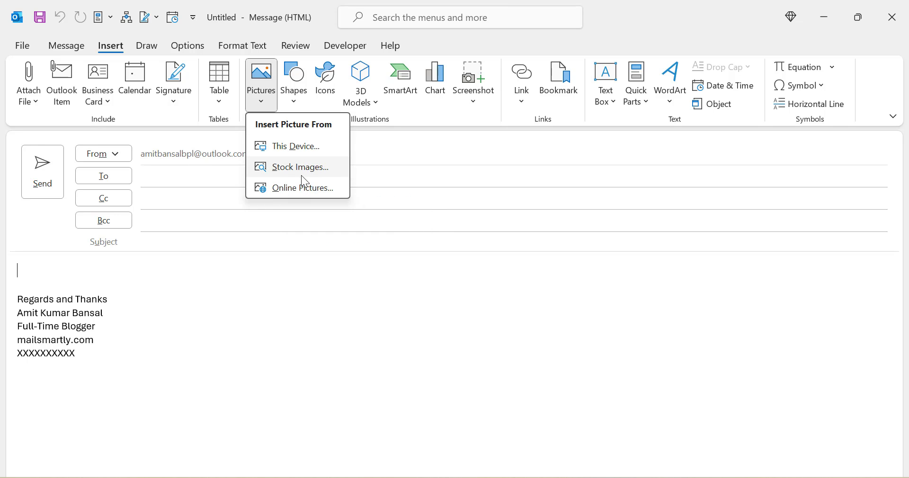
Step: Search the Stock Images icons collection for 'heart'
left_click(301, 166)
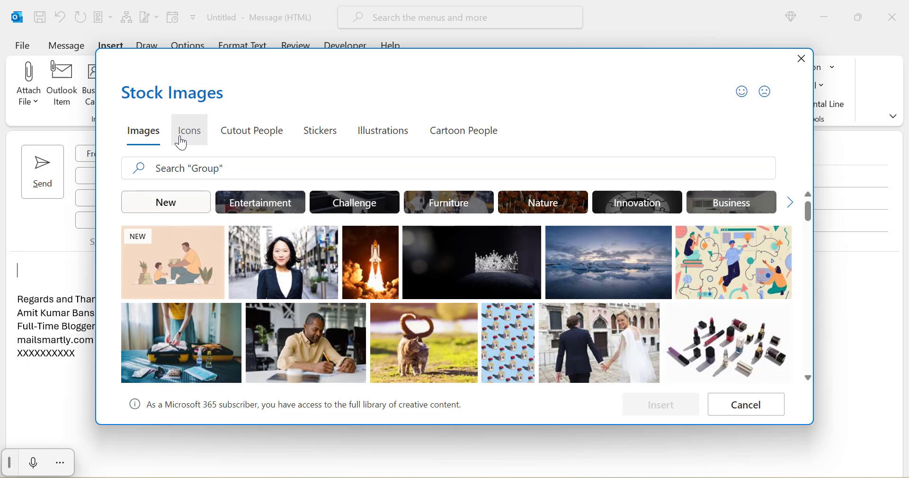
left_click(188, 130)
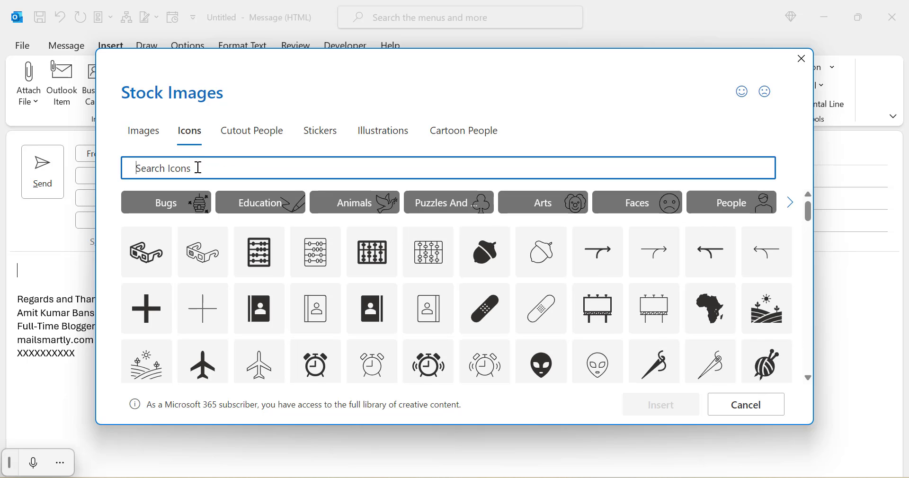
type("heart")
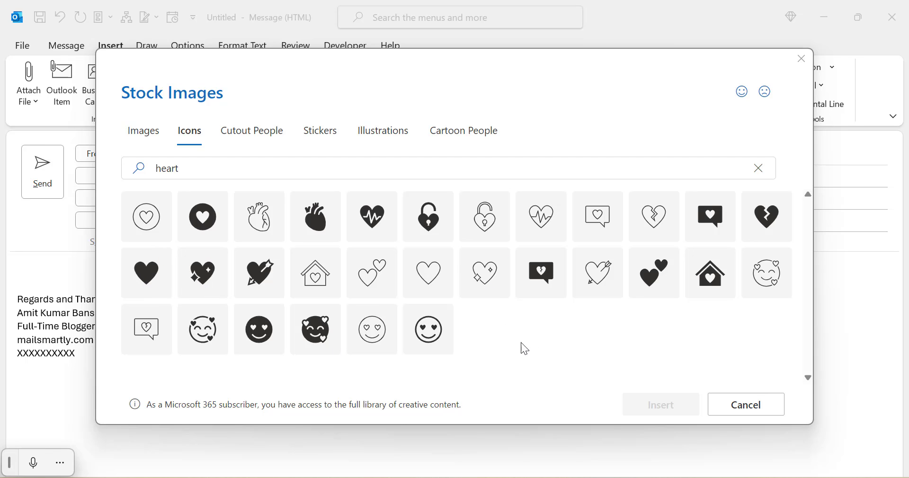
mouse_move(535, 352)
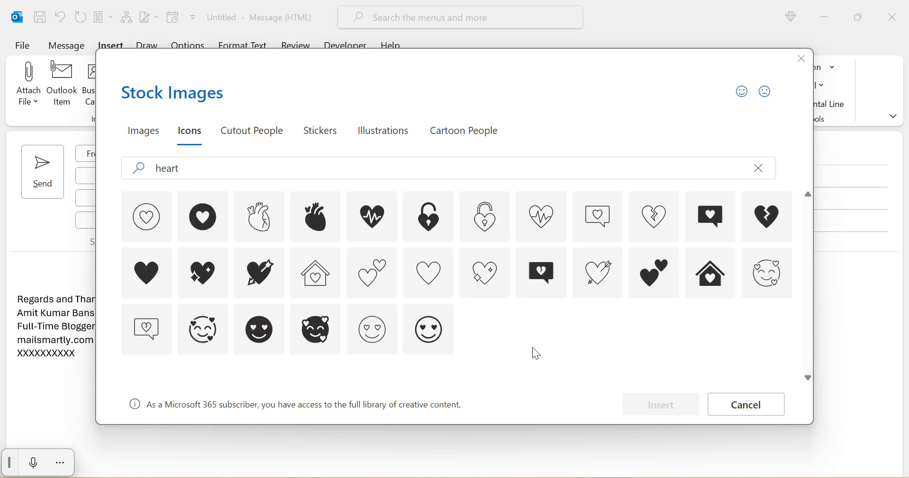
mouse_move(521, 360)
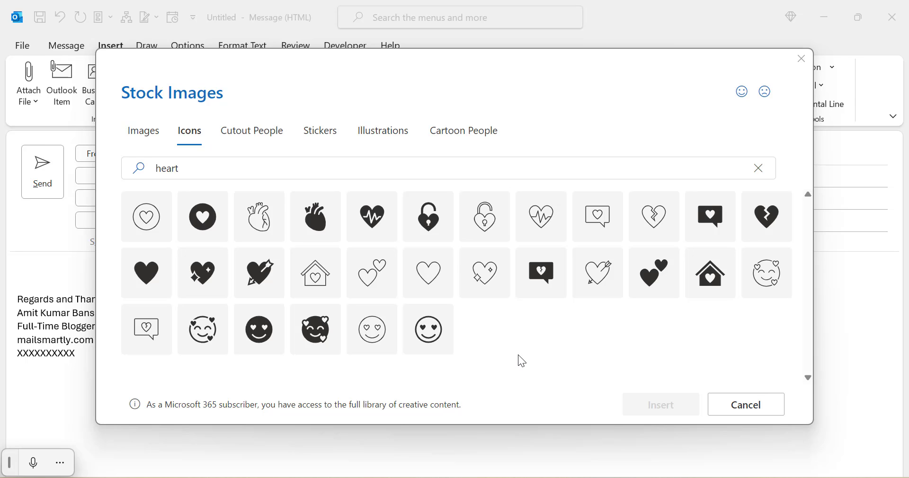
mouse_move(150, 276)
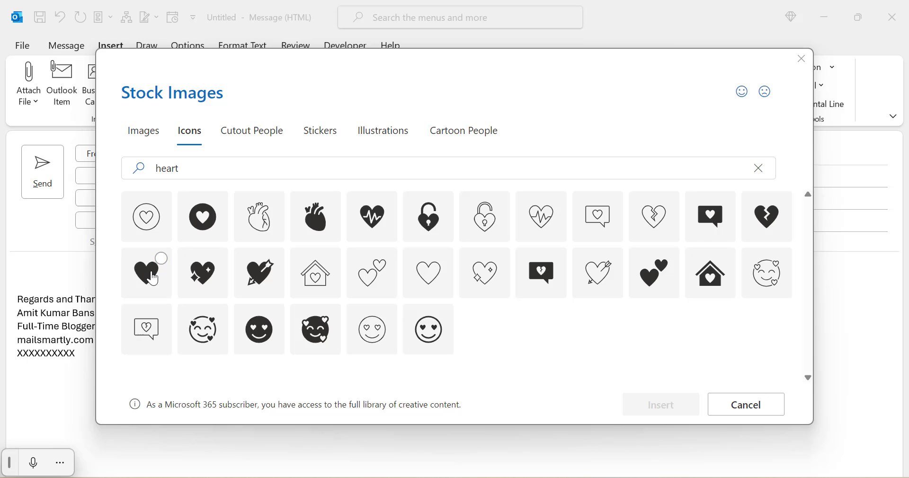
Step: Insert the solid black heart icon into the body and shrink it to text size
left_click(746, 404)
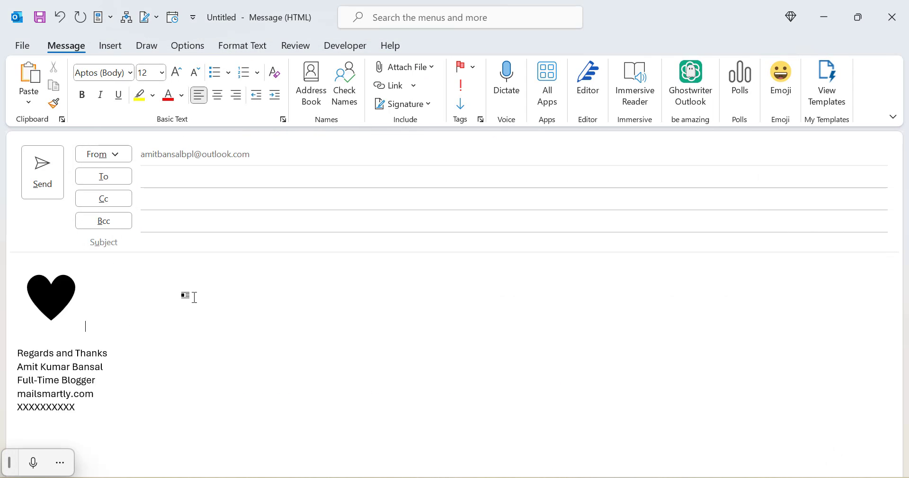
left_click(51, 297)
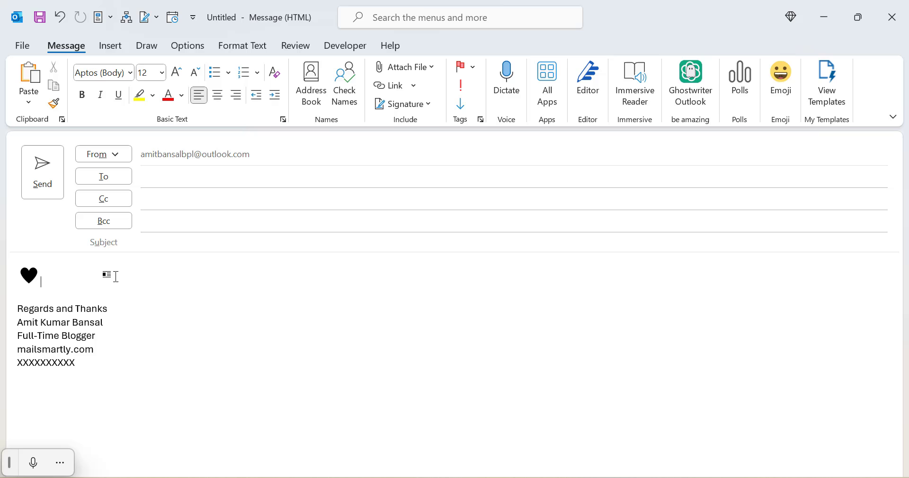
left_click(28, 275)
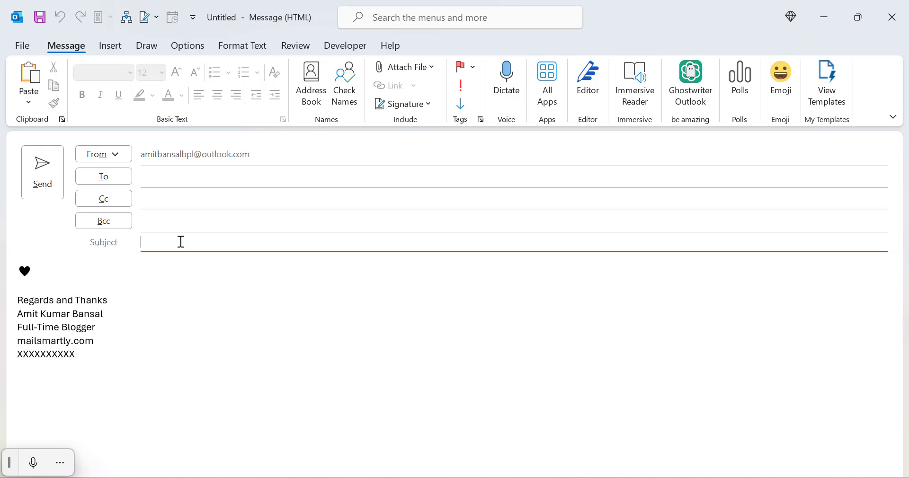
Step: Place the insertion point on a blank line above the small heart in the body
left_click(110, 46)
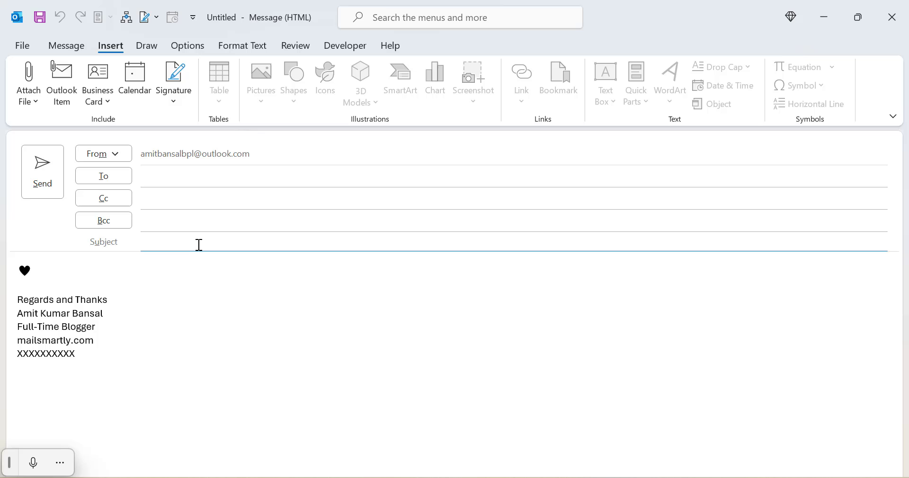
mouse_move(264, 182)
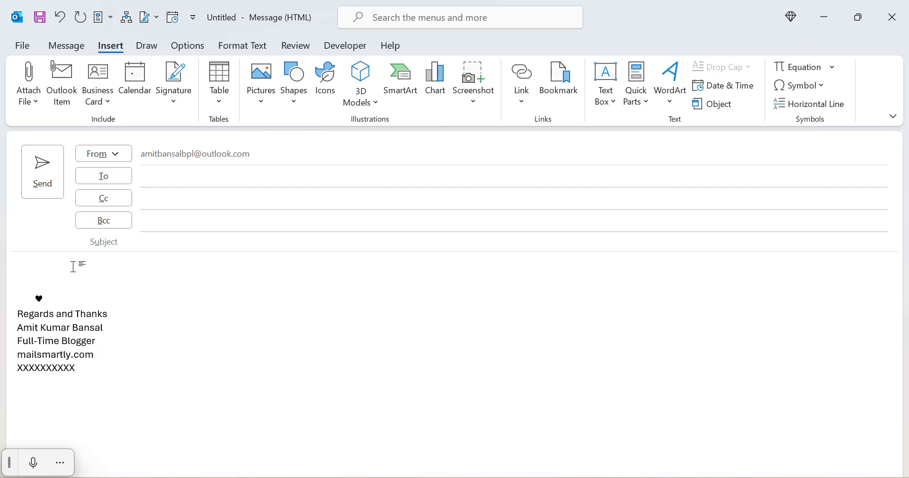
left_click(17, 270)
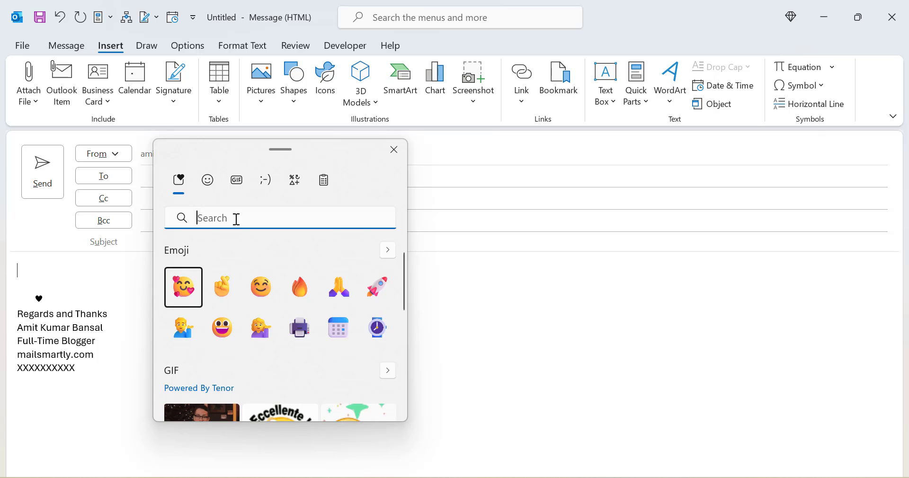
Step: Insert a pink heart from the Windows emoji panel by searching 'heart'
type("b")
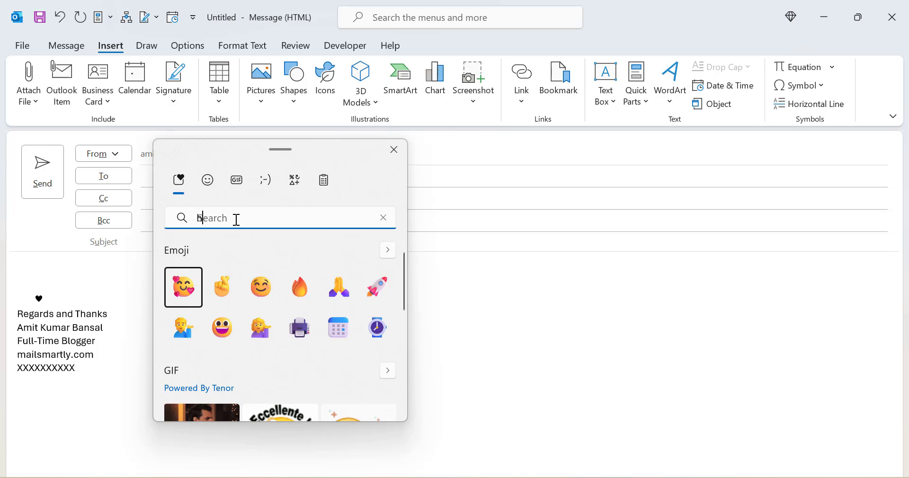
type("heart")
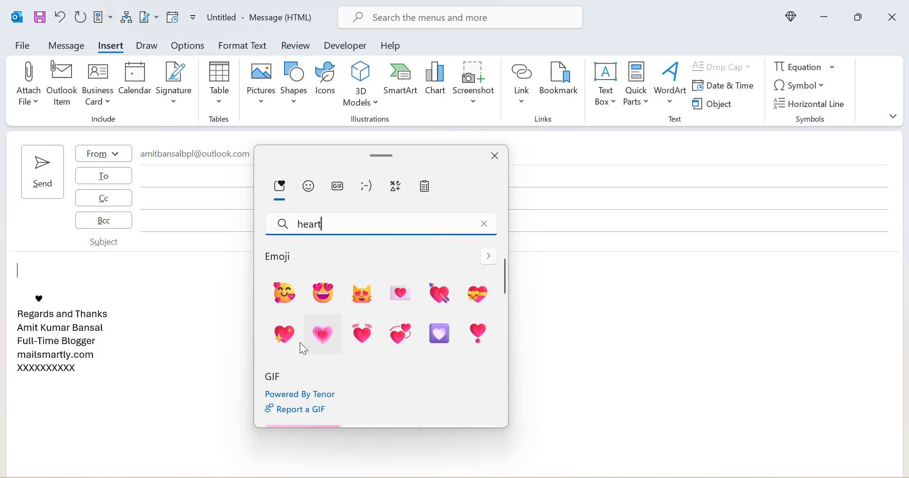
left_click(283, 333)
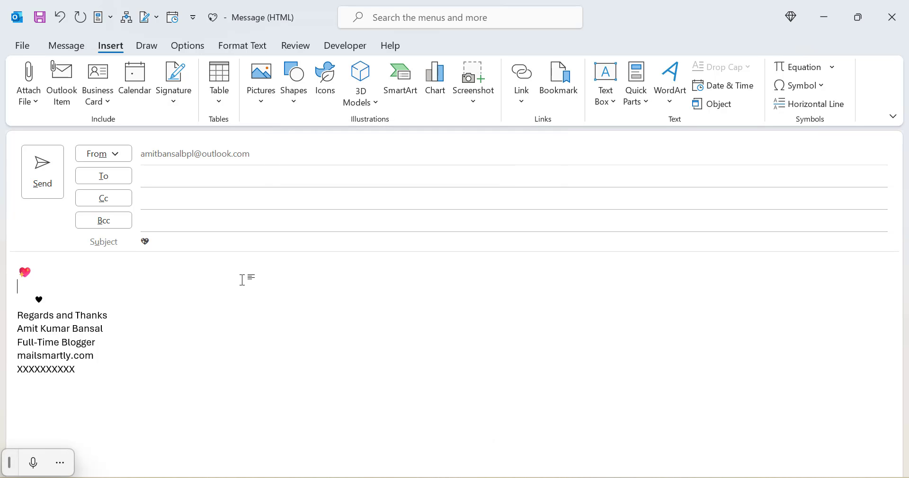
Step: On a new line, convert the Unicode code 1F493 into a heart emoji with Alt+X
key("enter")
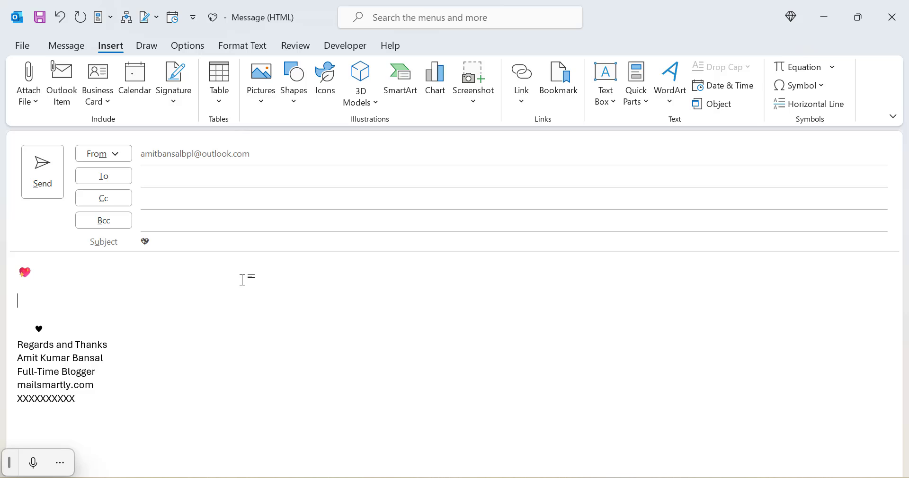
mouse_move(544, 258)
type("1F4")
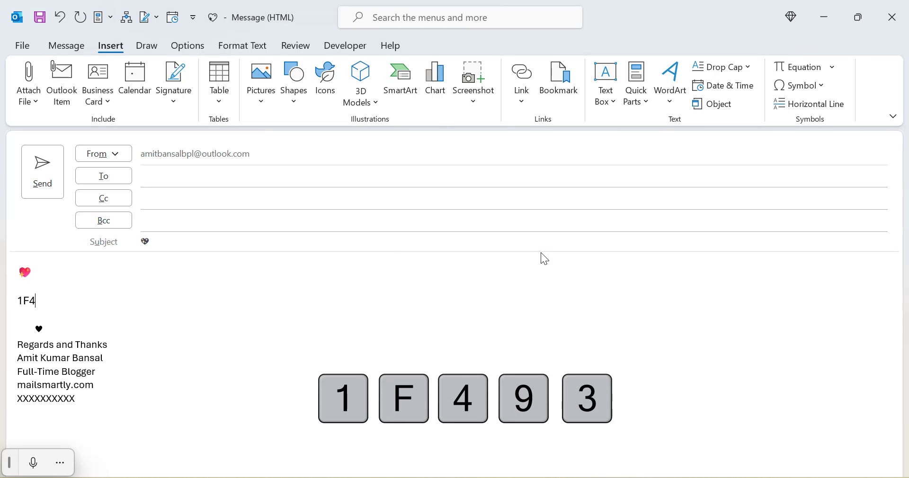
type("93")
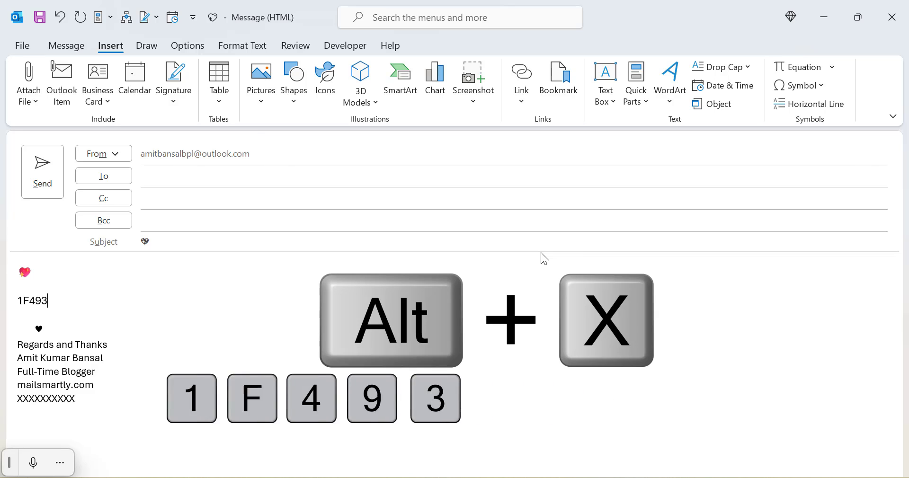
key("alt+x")
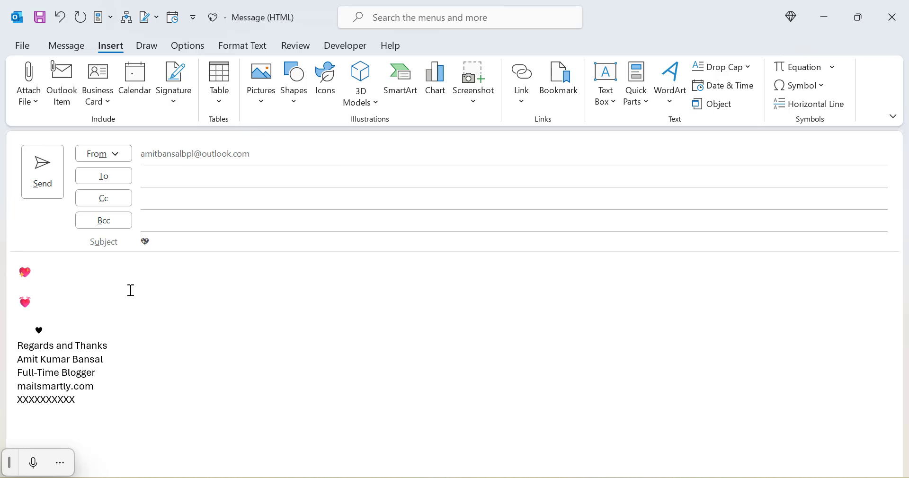
Step: Type the character code 1F493 after the emoji in the subject line
left_click(226, 242)
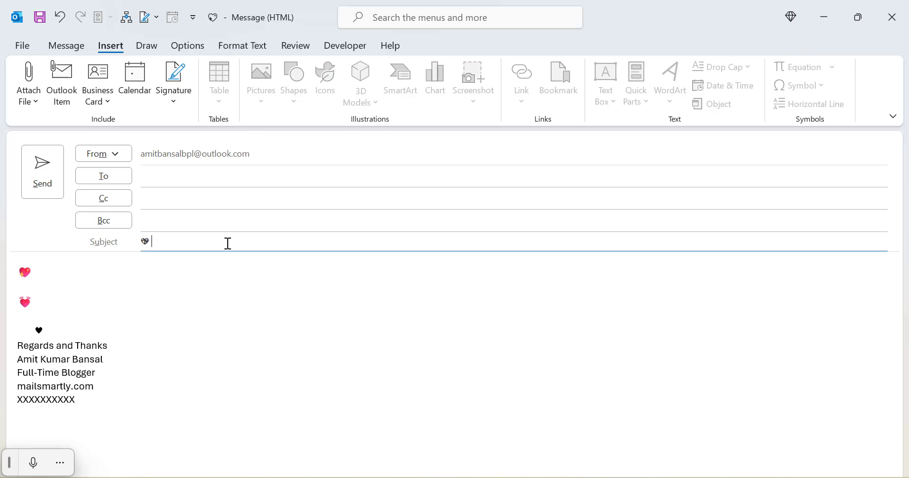
type("1")
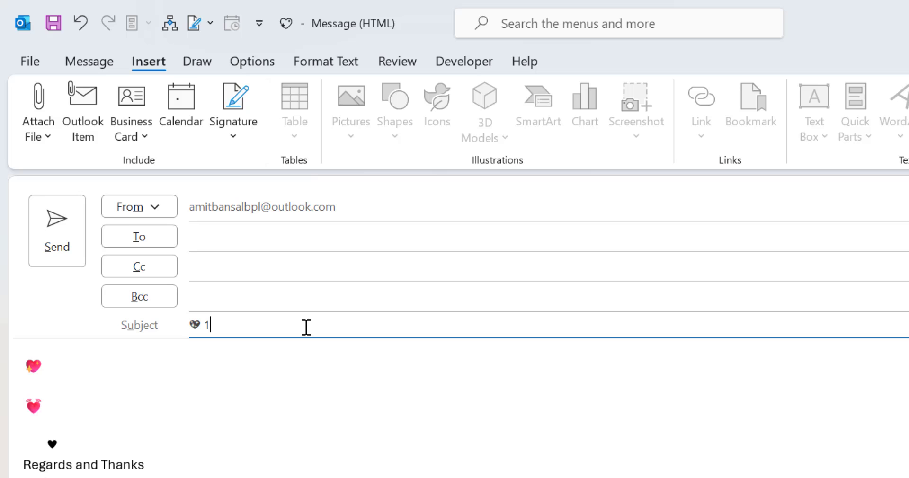
type("F493")
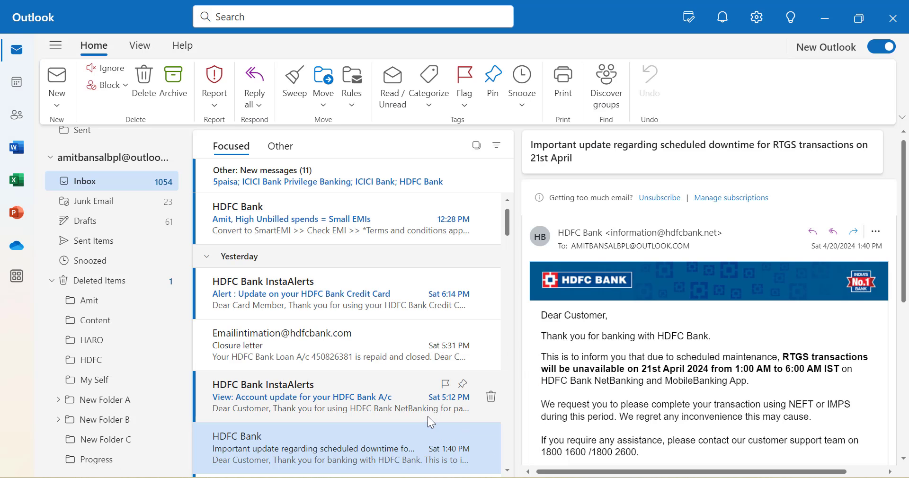
mouse_move(418, 399)
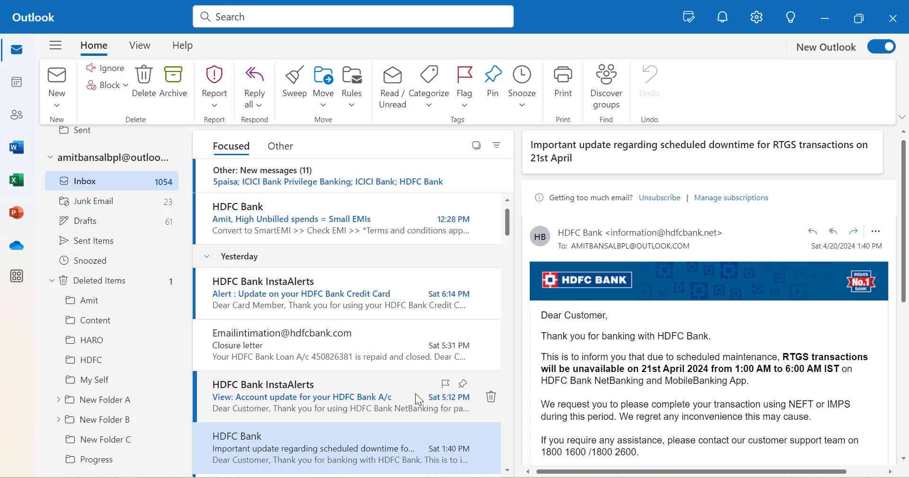
Step: Start a new mail message from the Home ribbon in the new Outlook
left_click(56, 78)
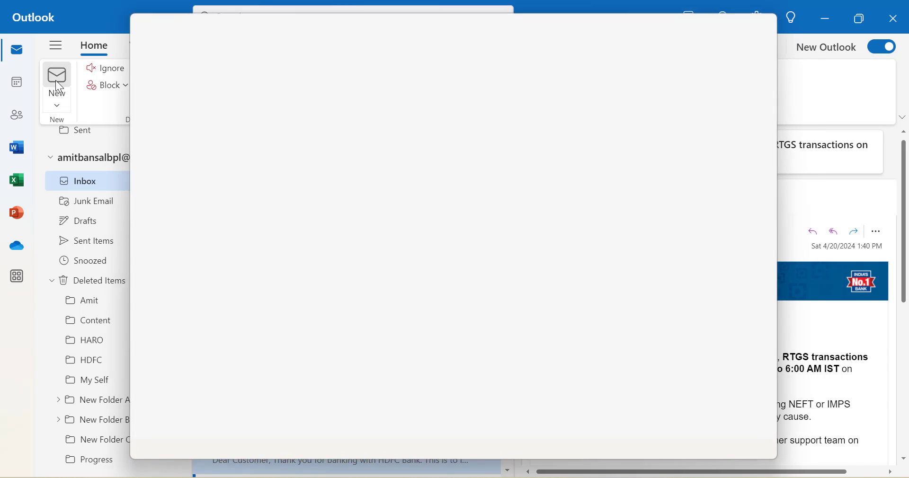
left_click(56, 78)
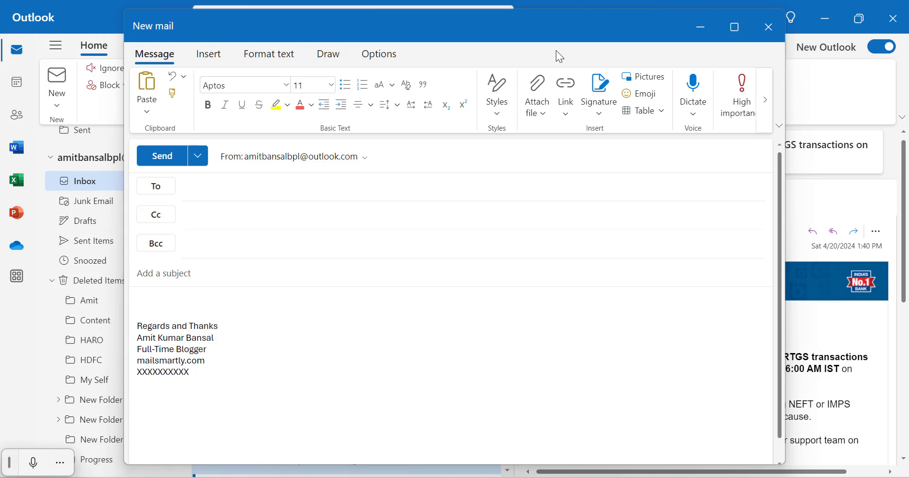
mouse_move(507, 96)
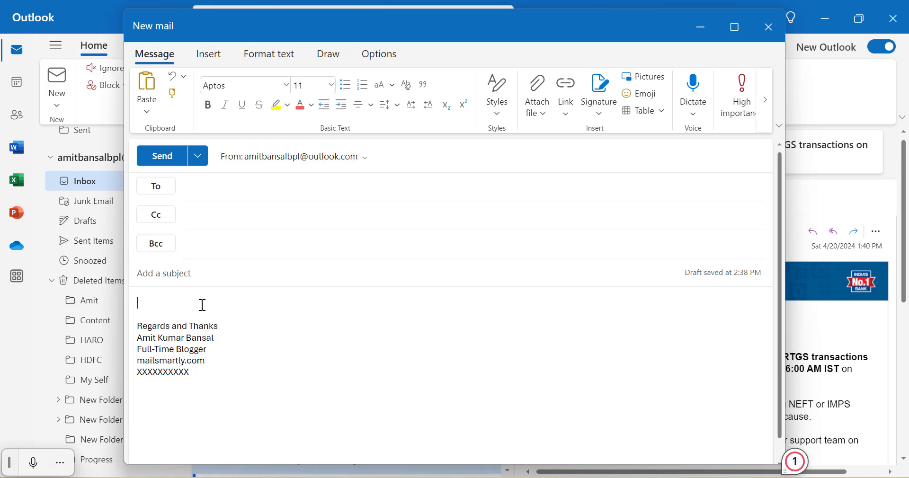
Step: Search the Emoji pane for 'heart' and insert the red heart into the body
left_click(208, 54)
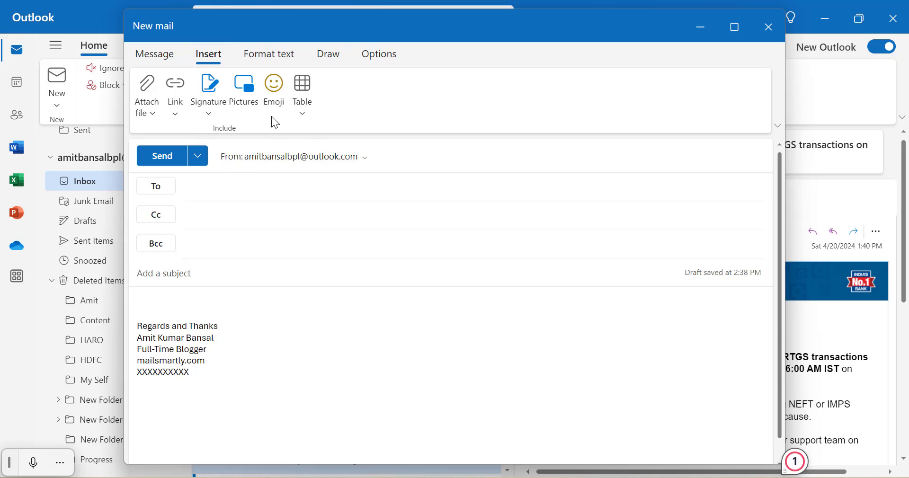
mouse_move(226, 138)
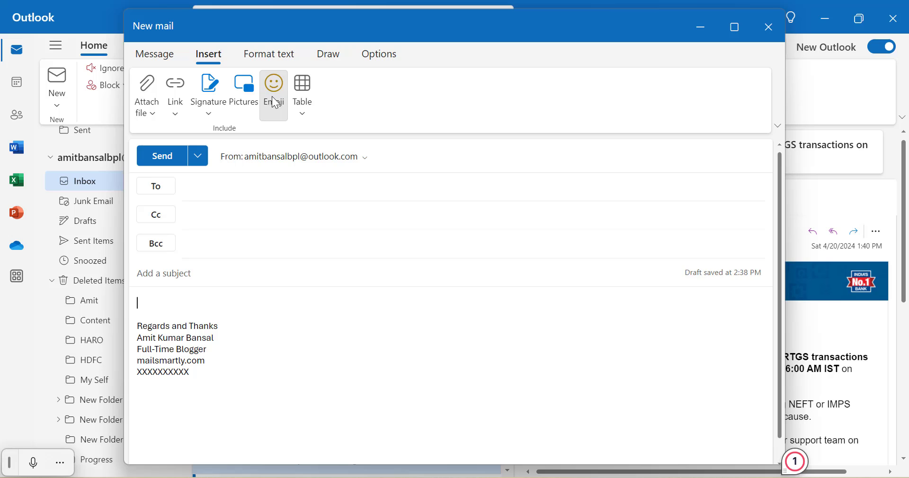
left_click(273, 84)
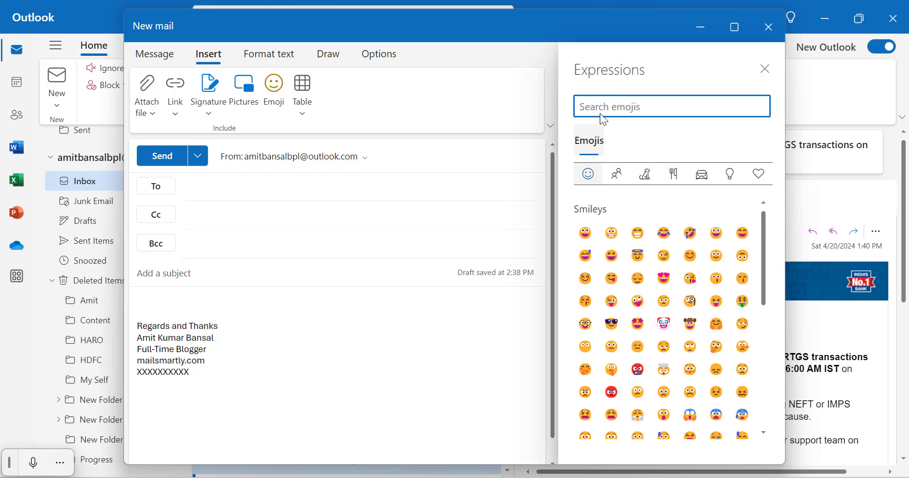
scroll("down", 3)
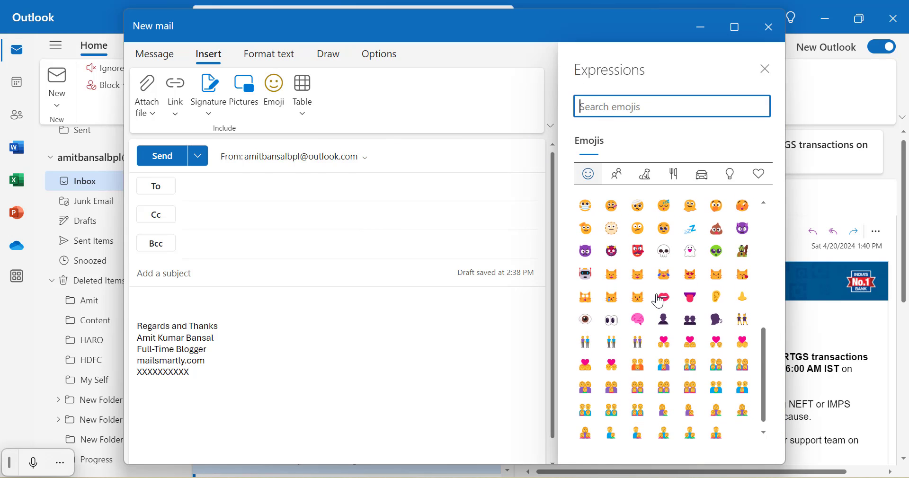
left_click(587, 174)
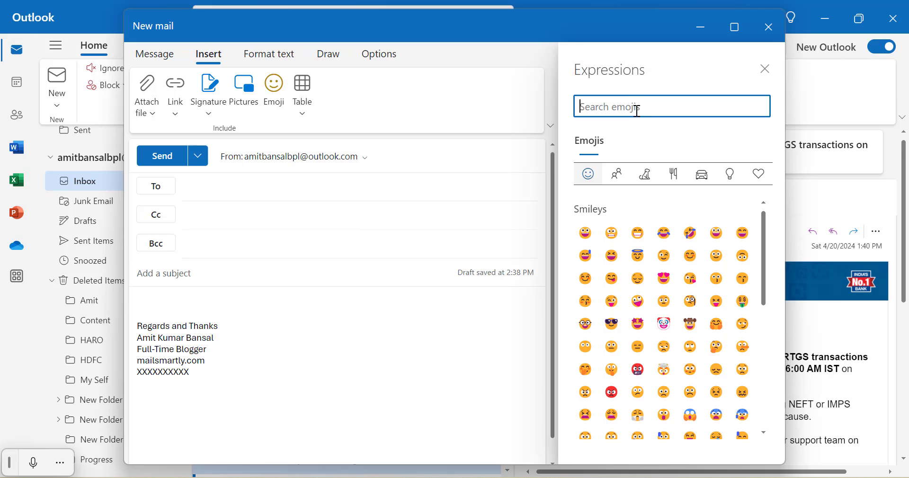
type("heart")
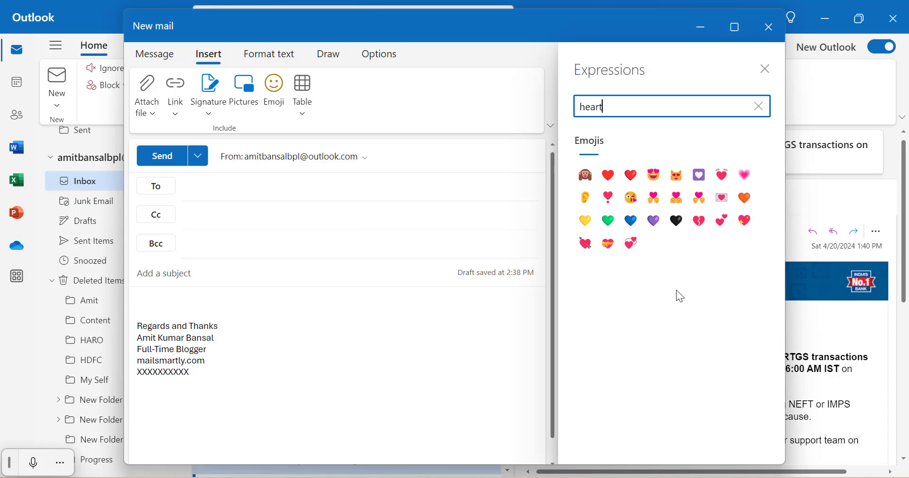
mouse_move(652, 198)
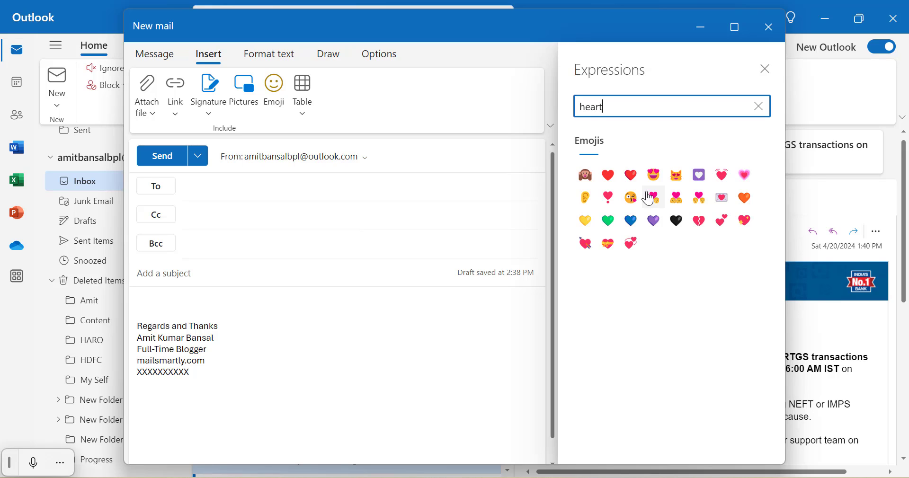
left_click(652, 197)
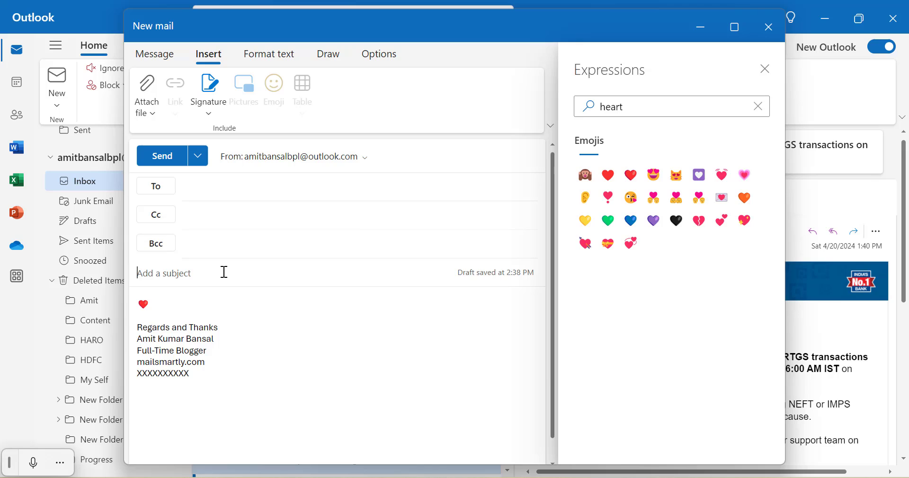
Step: Add a black heart symbol beside the red one and a pink heart emoji on a new body line
left_click(607, 174)
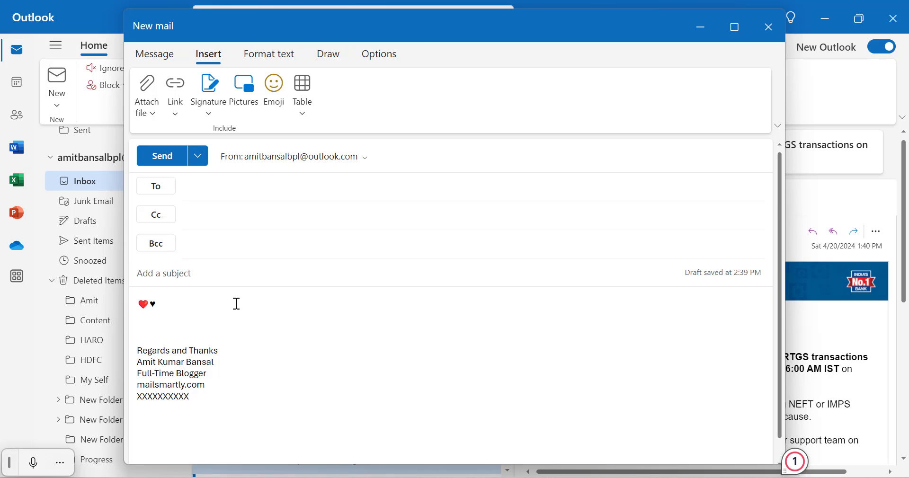
left_click(273, 87)
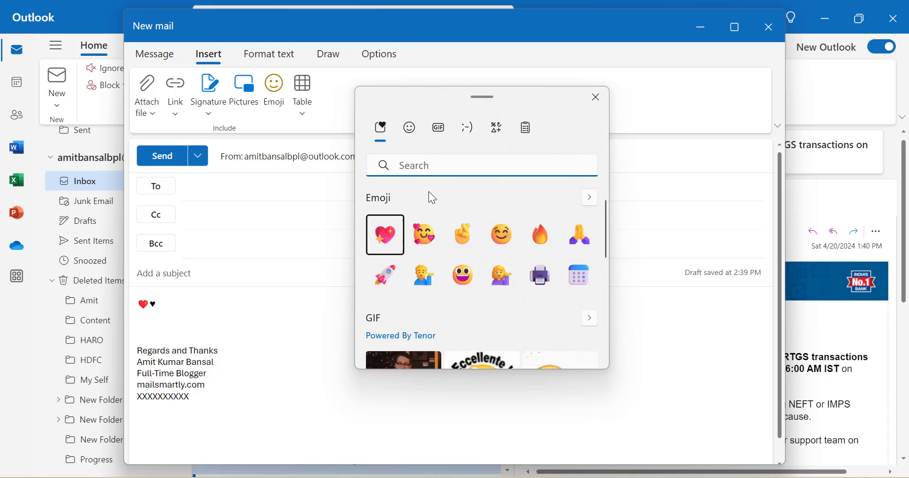
left_click(384, 234)
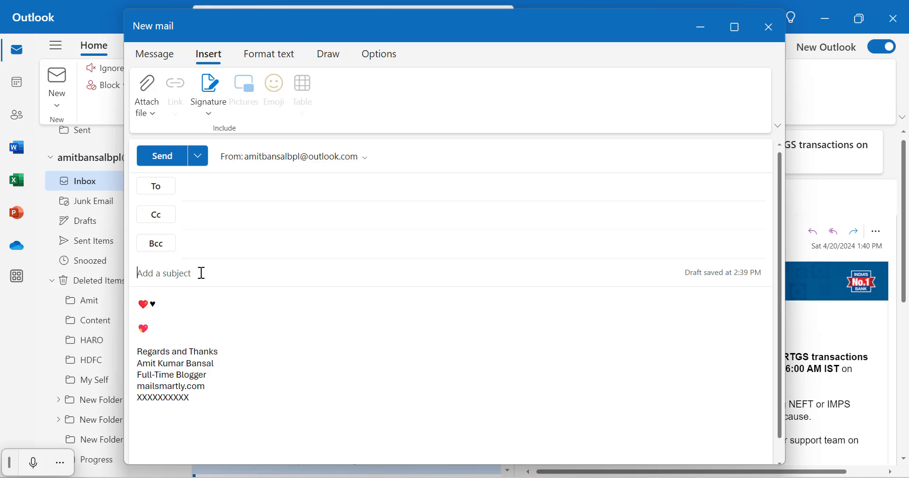
Step: Insert a heart emoji into the empty Subject field via the Windows emoji panel (Win+.)
left_click(274, 89)
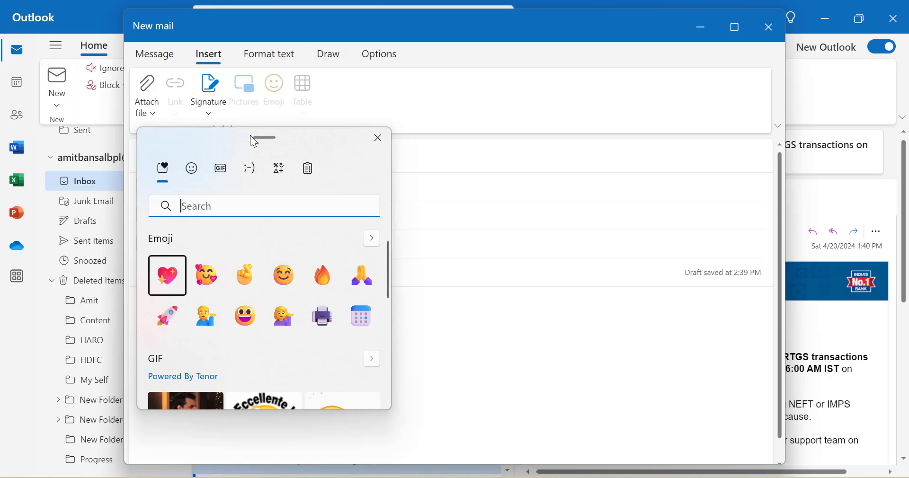
left_click(167, 275)
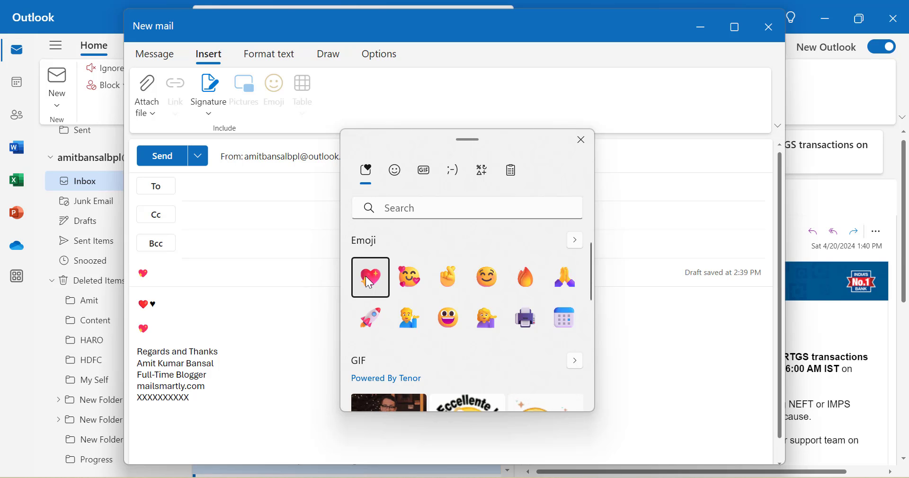
left_click(581, 140)
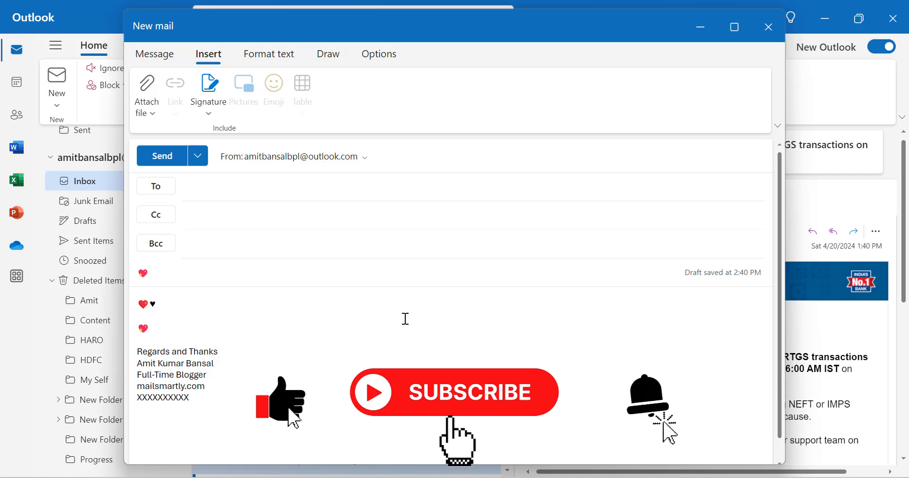
mouse_move(688, 451)
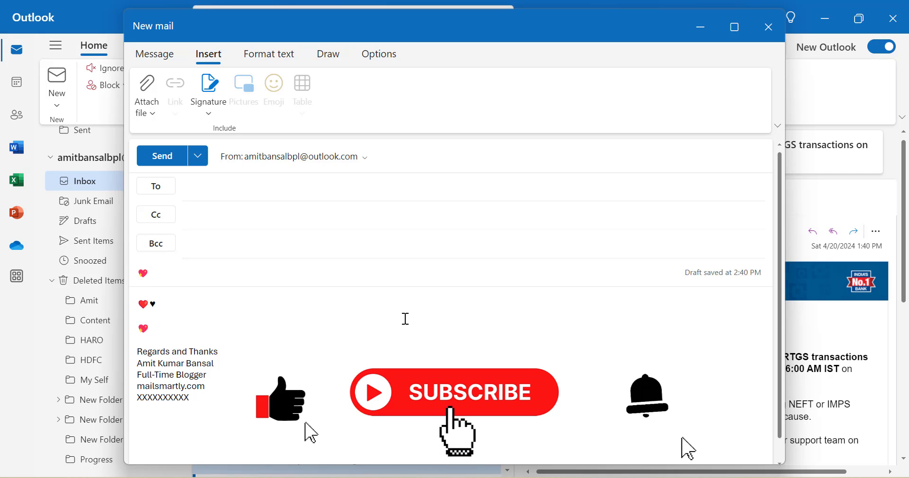